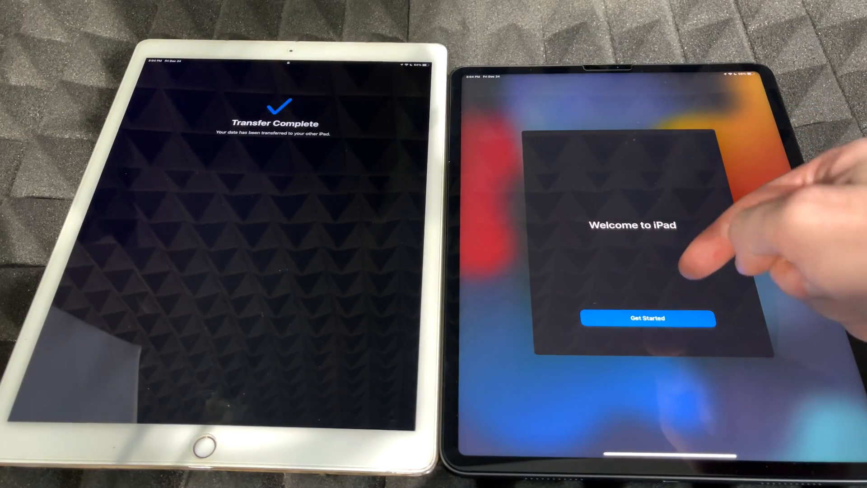
Get Started from the Welcome to iPad screen to land on the home screen with apps downloading
click(646, 318)
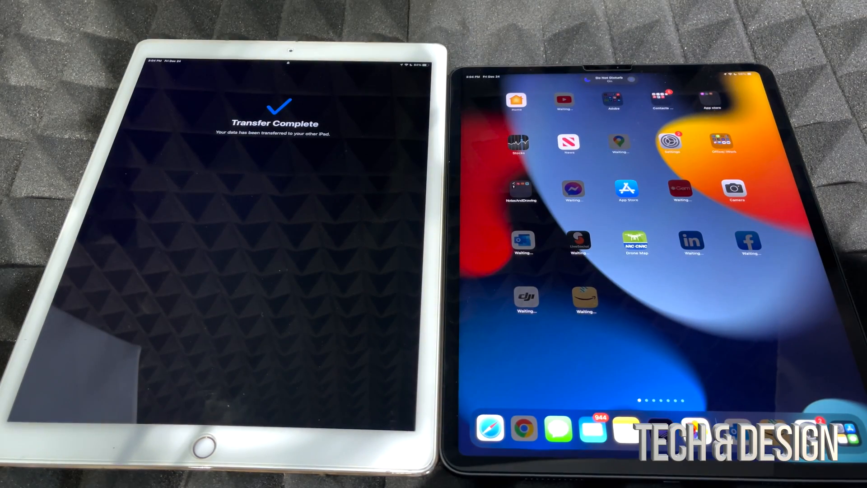